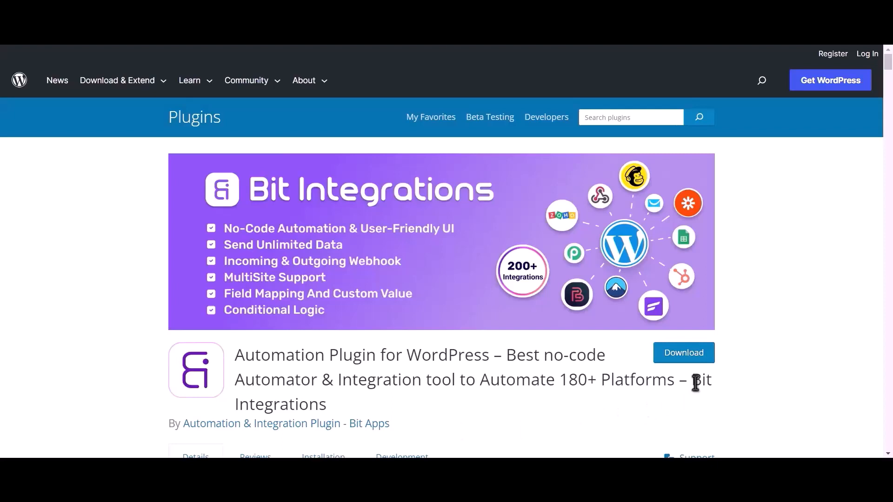
- Install Bit Integrations from WordPress.org and reach its welcome screen in the dashboard
double_click(701, 380)
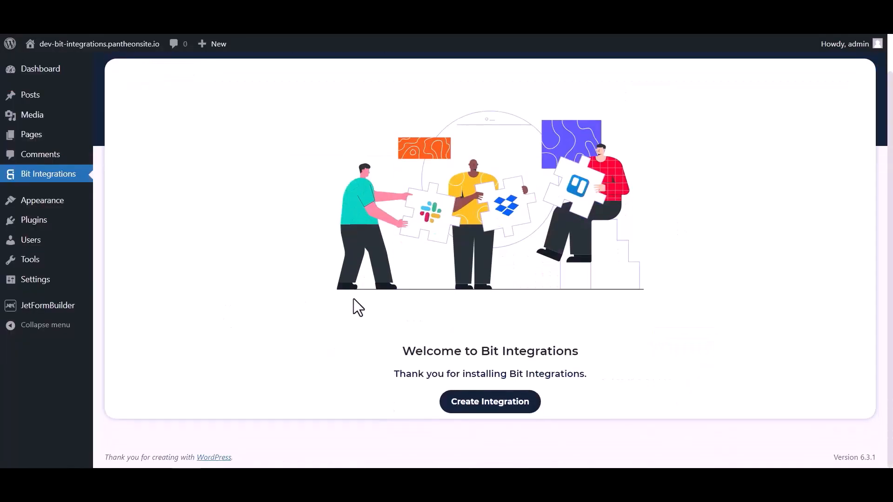
- Choose JetForm Builder as the trigger, copy its webhook URL and start fetching test data
text(jet)
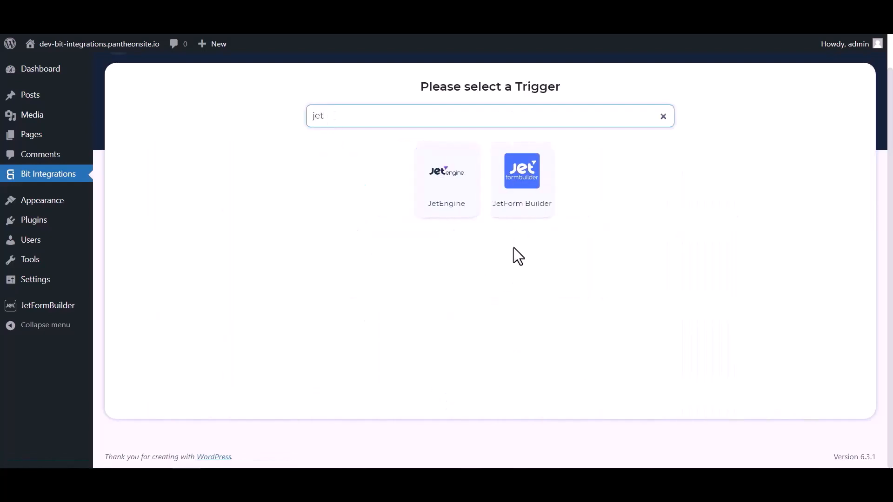
click(521, 171)
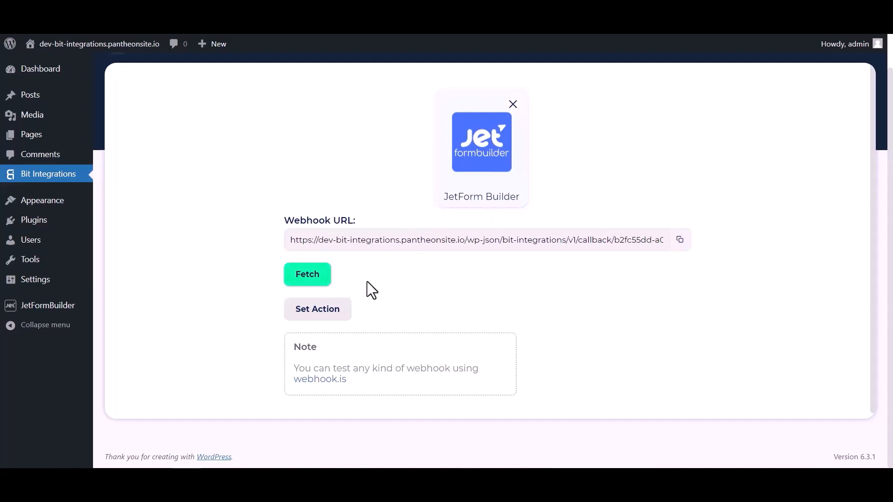
click(679, 239)
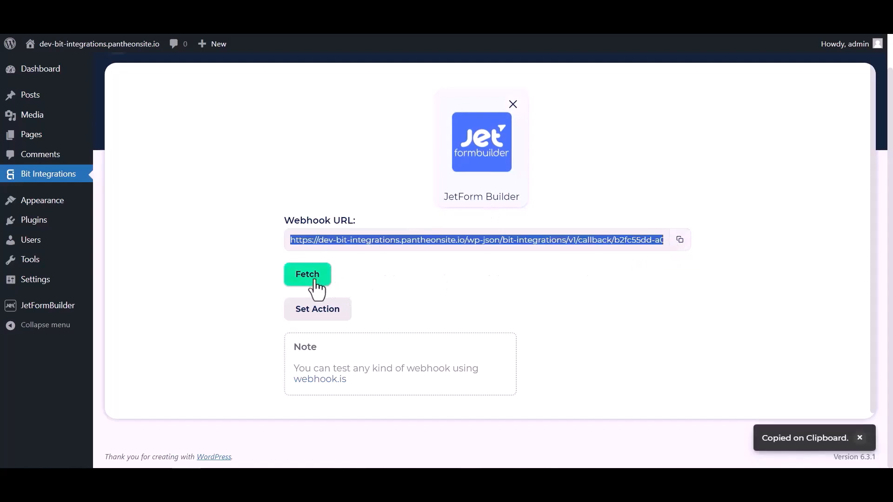
click(48, 305)
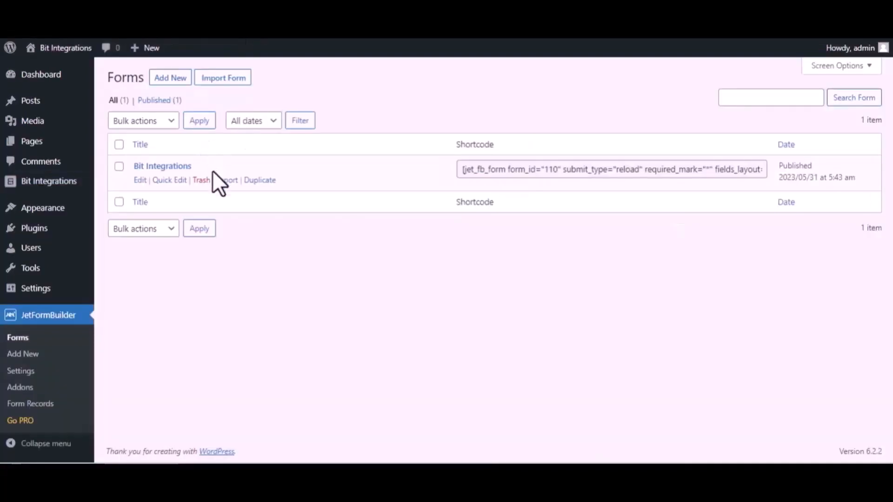
- Edit the Bit Integrations form in JetFormBuilder and expand its Post Submit Actions
click(140, 180)
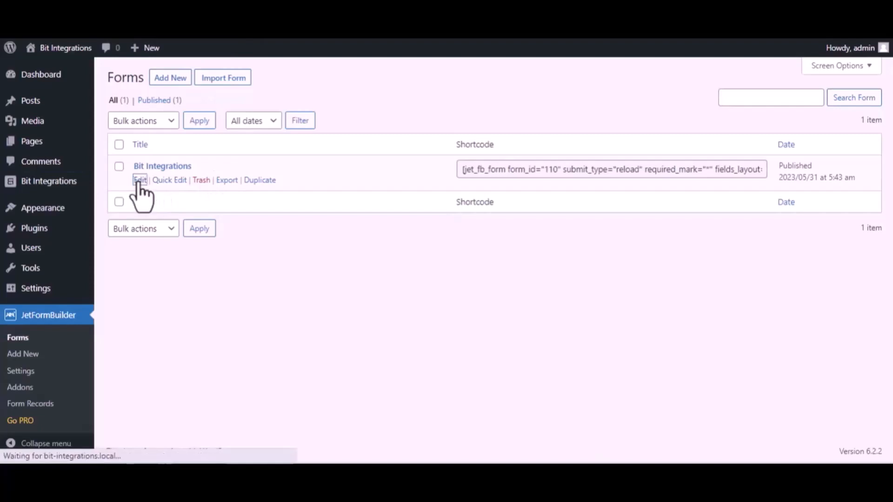
click(139, 179)
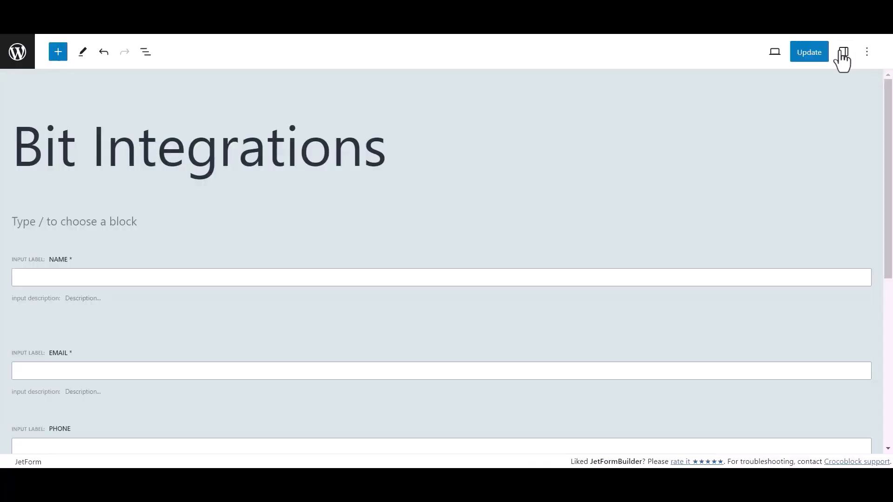
click(843, 51)
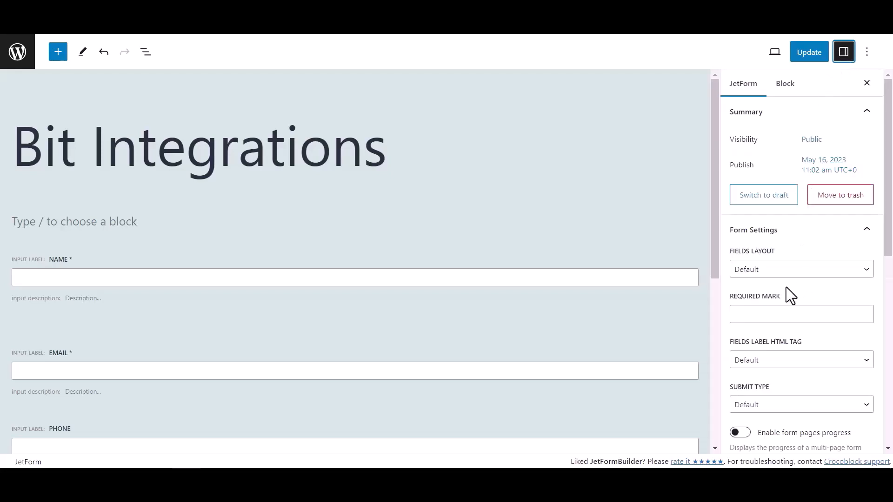
scroll(down, 3)
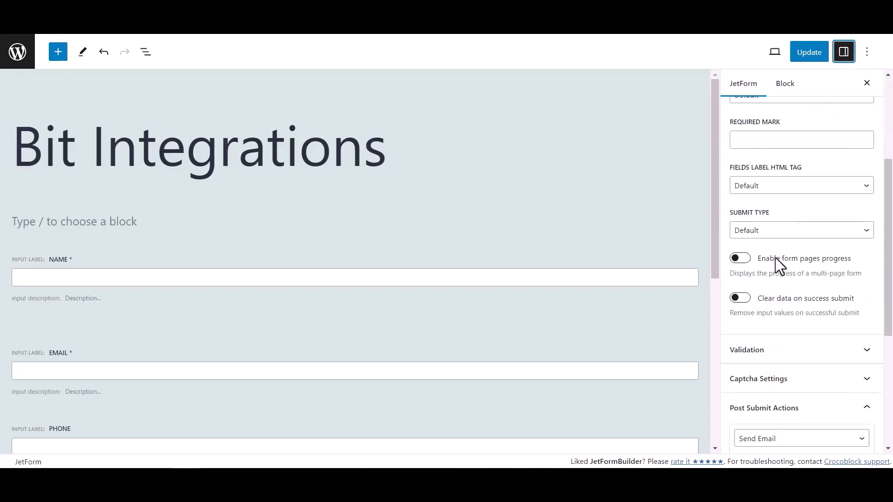
scroll(down, 3)
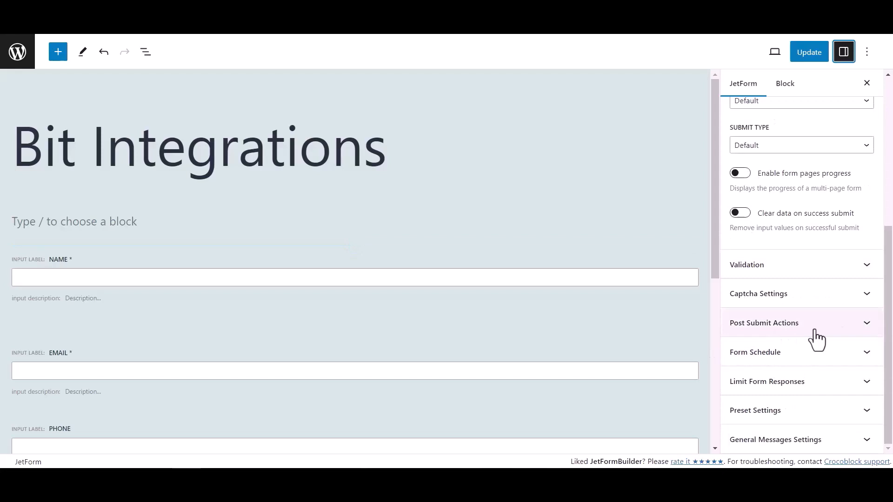
click(800, 322)
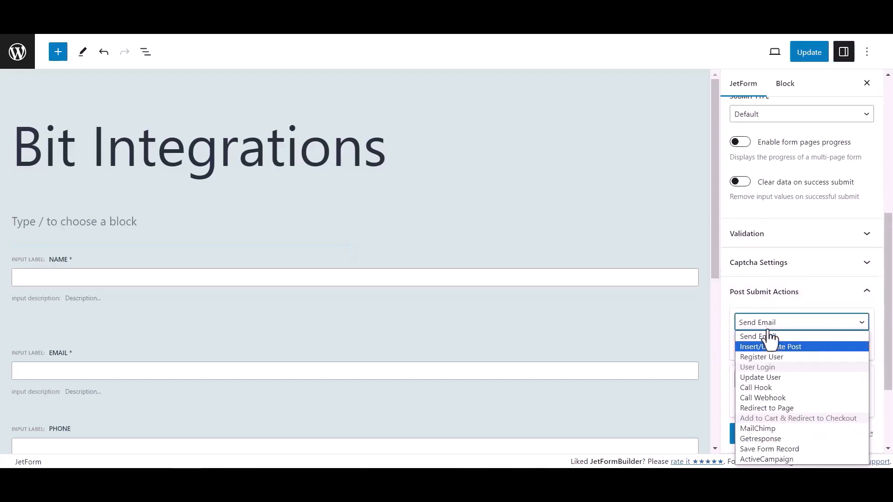
- Add a Call Webhook action with the copied URL and update the form
click(762, 397)
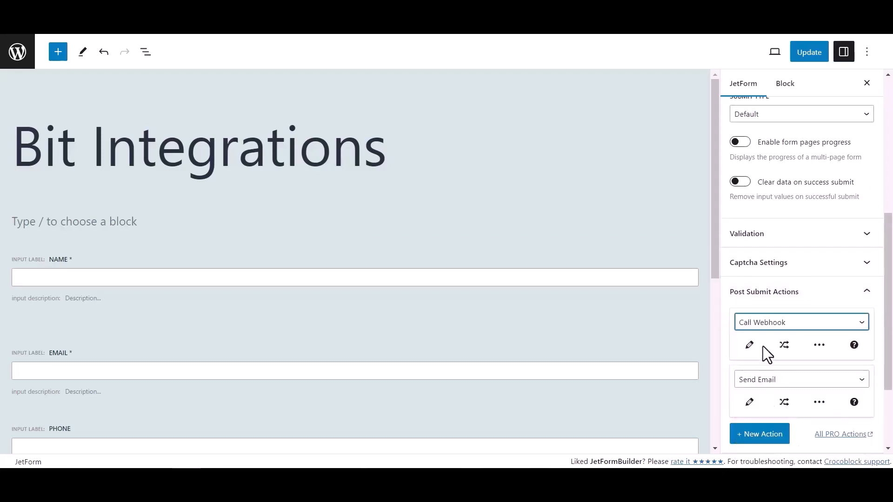
click(749, 344)
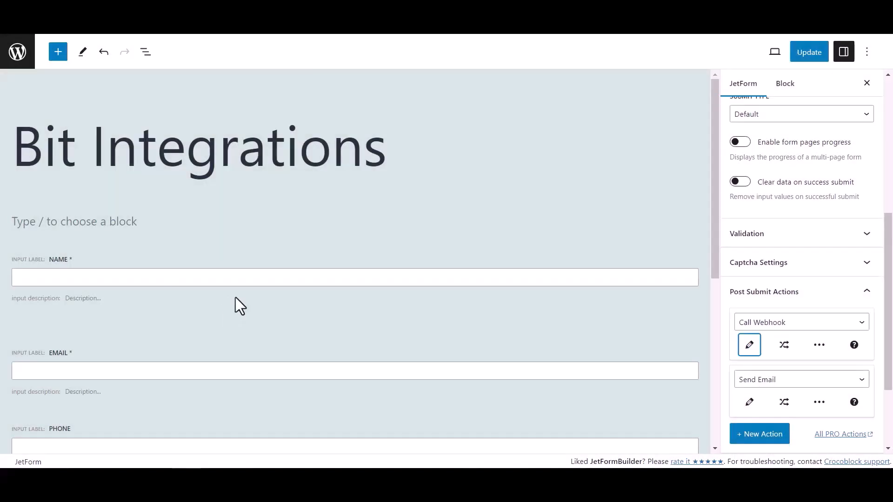
mouse_move(808, 53)
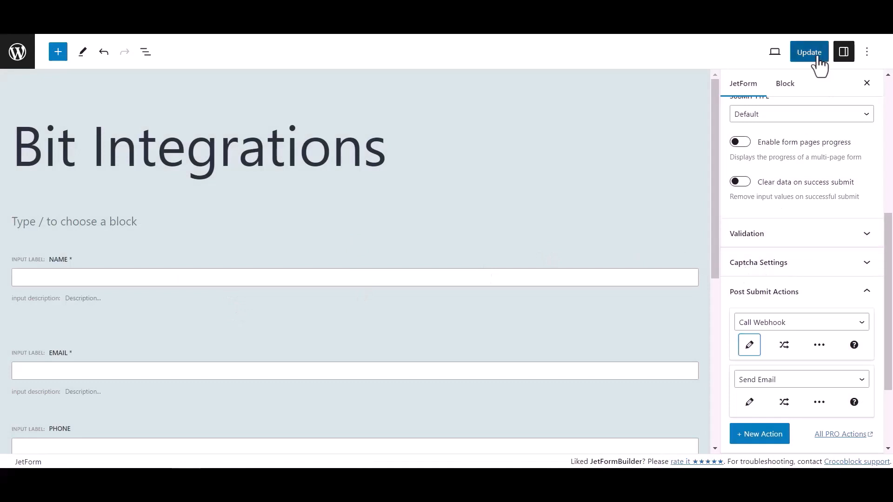
click(808, 52)
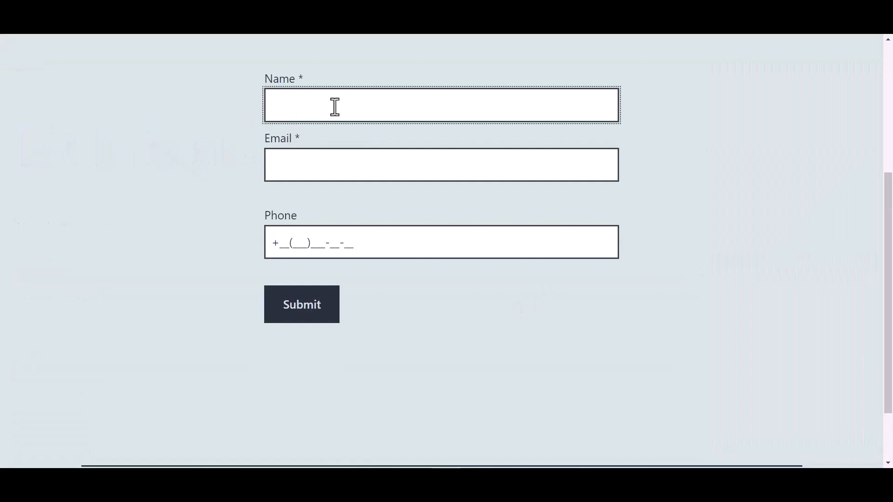
- Submit the live form with name Bit Integrations, email sup...itapps.pro and phone 4555
text(Bit In)
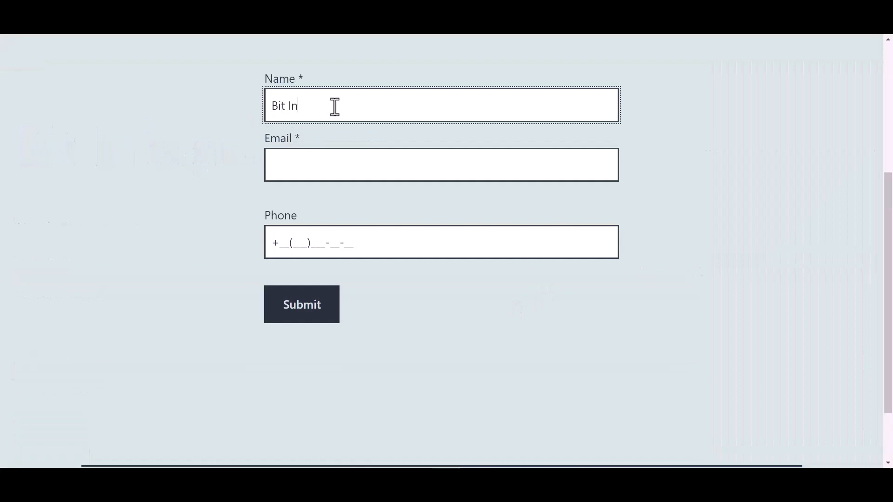
text(tegrations)
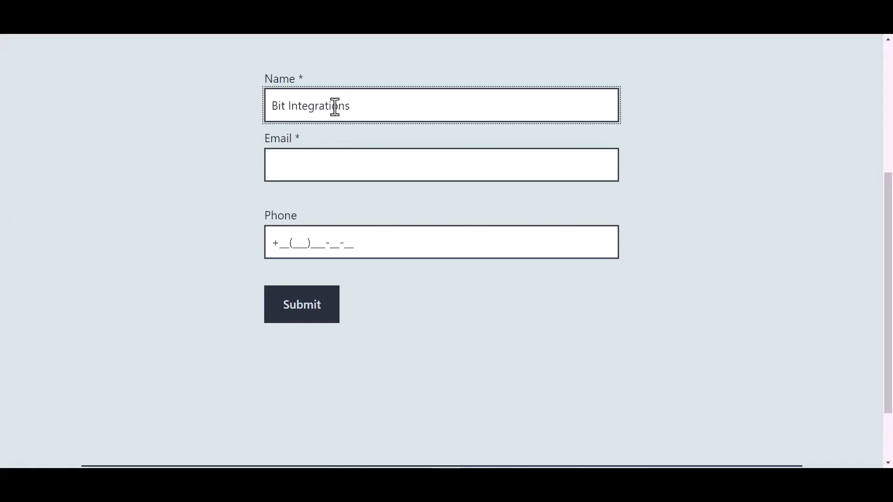
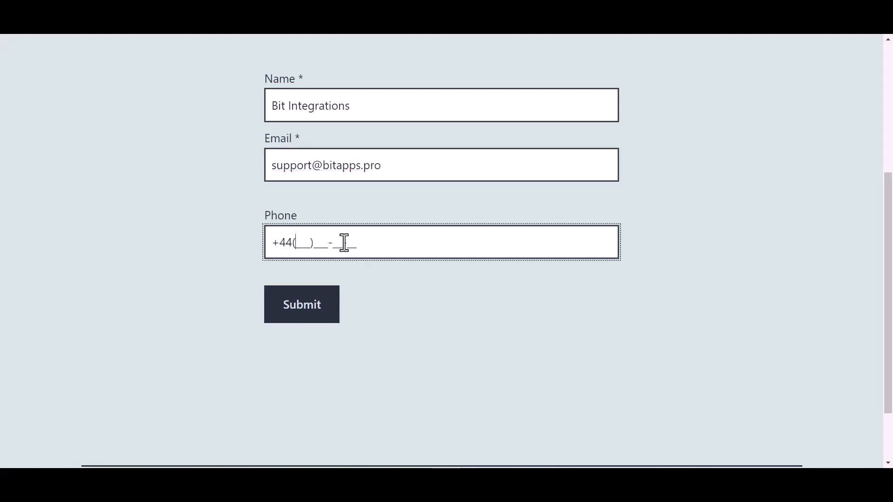
text(4555)
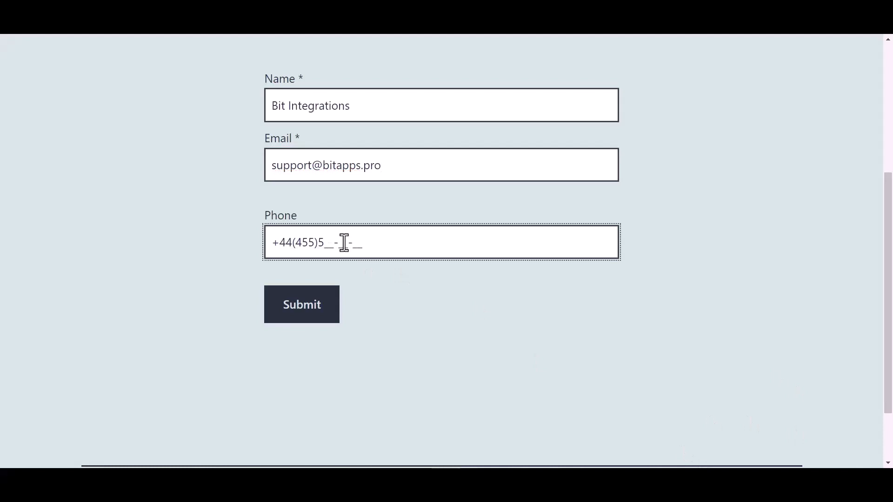
click(302, 304)
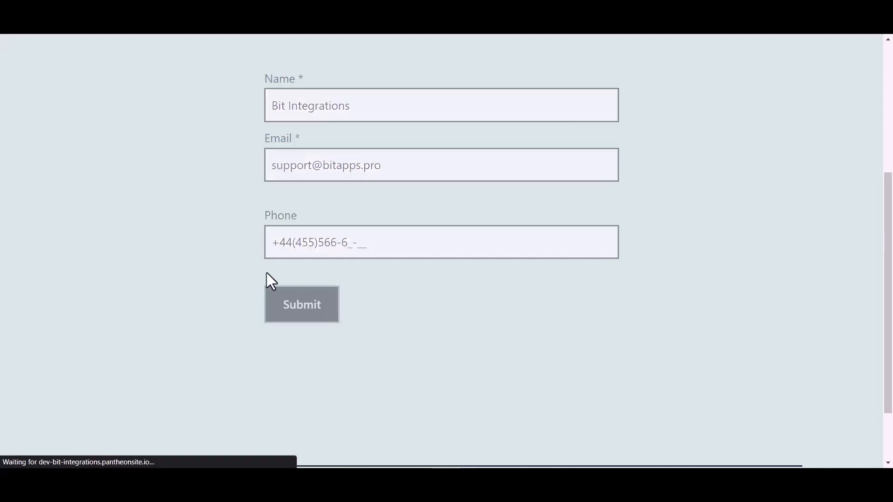
click(301, 304)
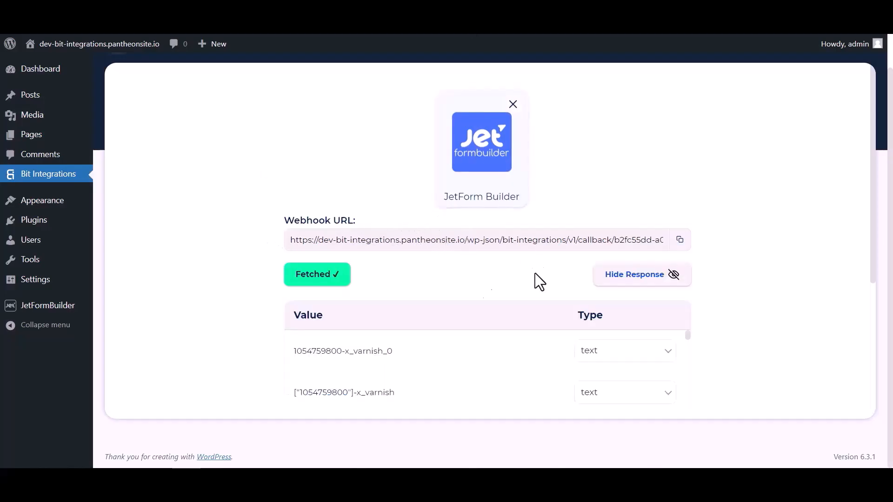
- Choose Integromat as the action, reaching its Integration Settings with the default name
scroll(down, 3)
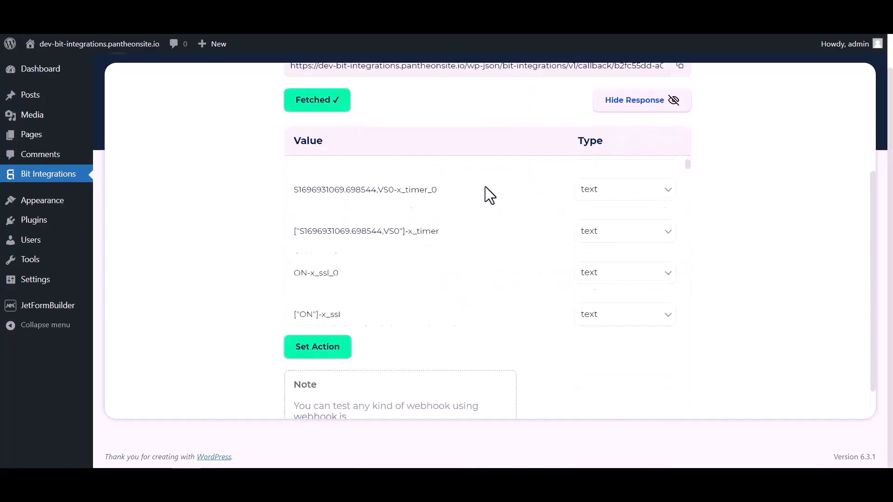
scroll(up, 3)
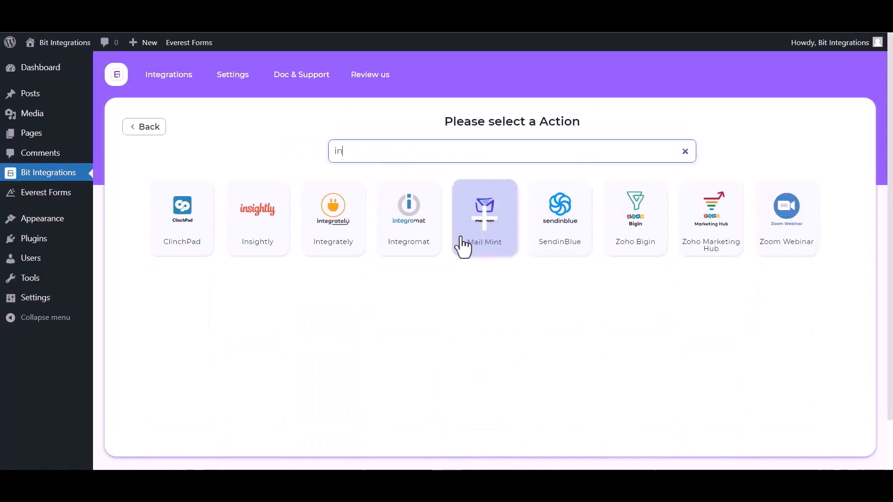
click(408, 217)
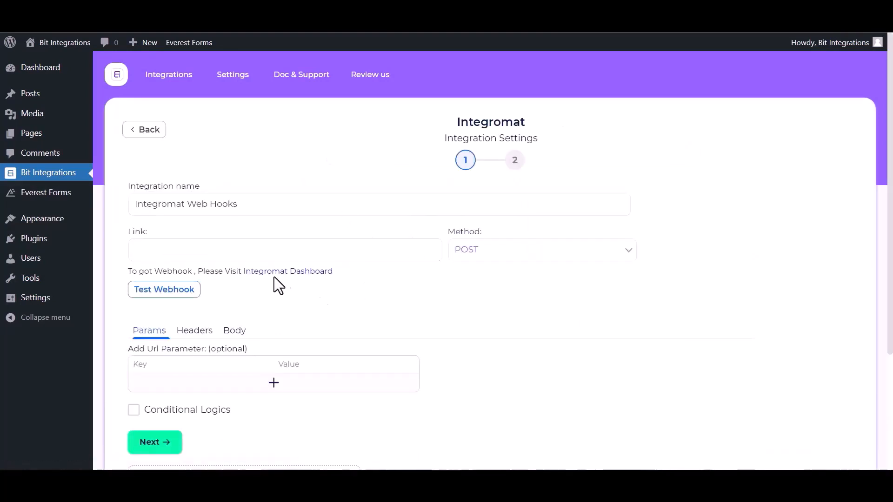
mouse_move(288, 271)
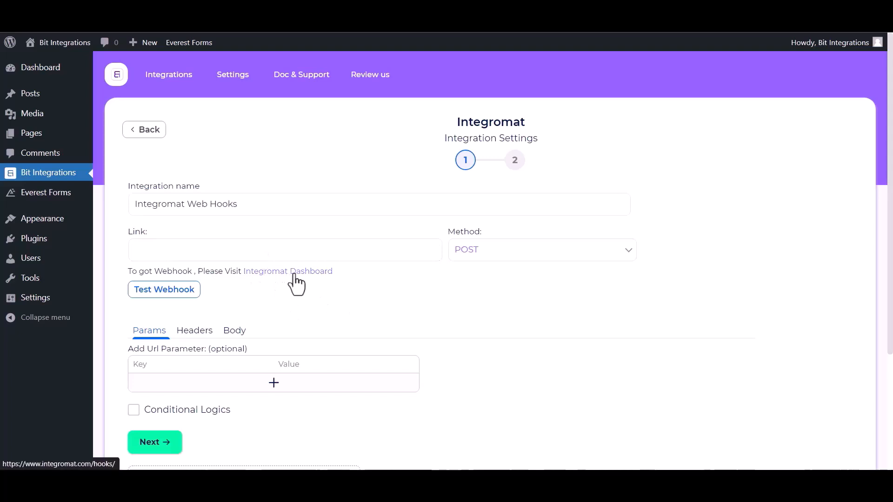
mouse_move(247, 46)
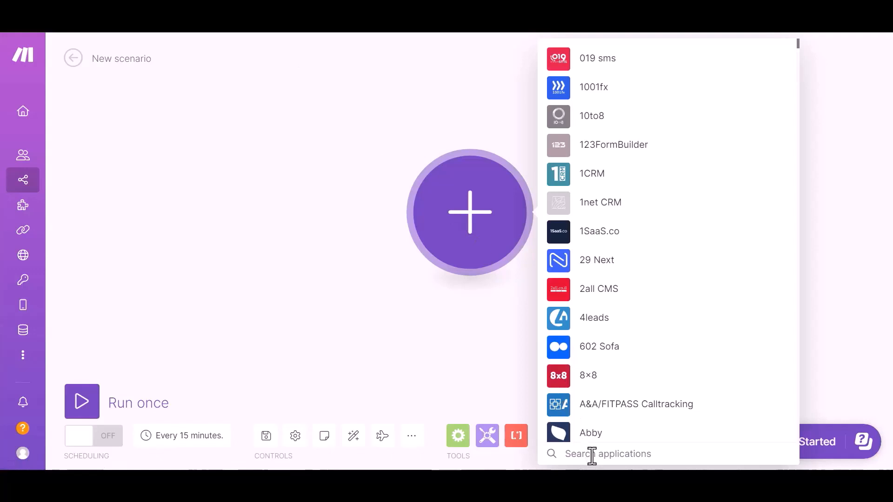
- Add a Webhooks Custom webhook trigger to the Make scenario and list the available hooks
text(webhook)
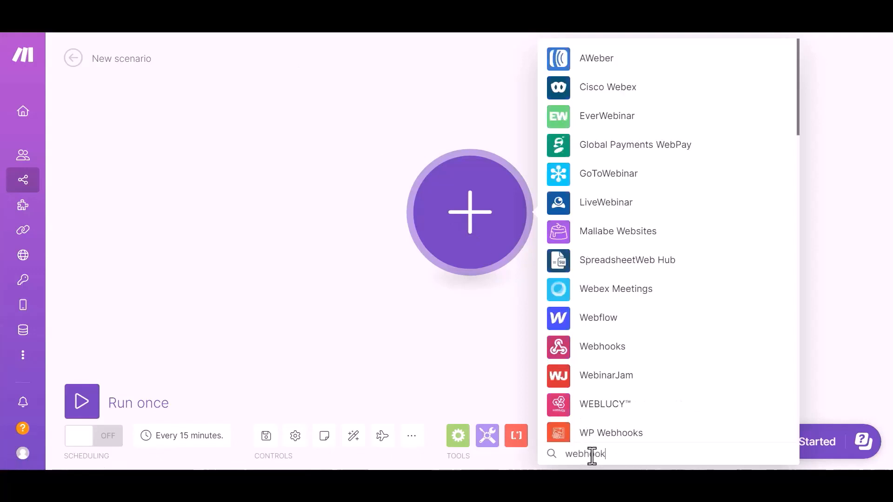
click(602, 346)
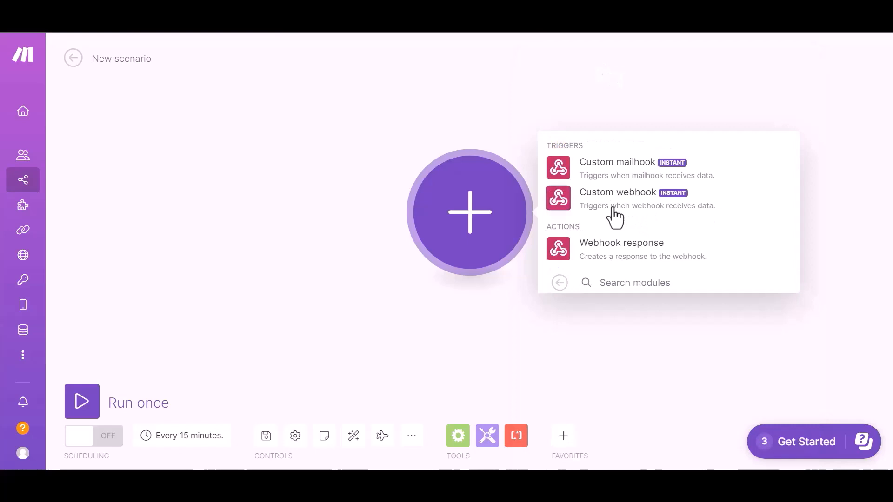
mouse_move(610, 216)
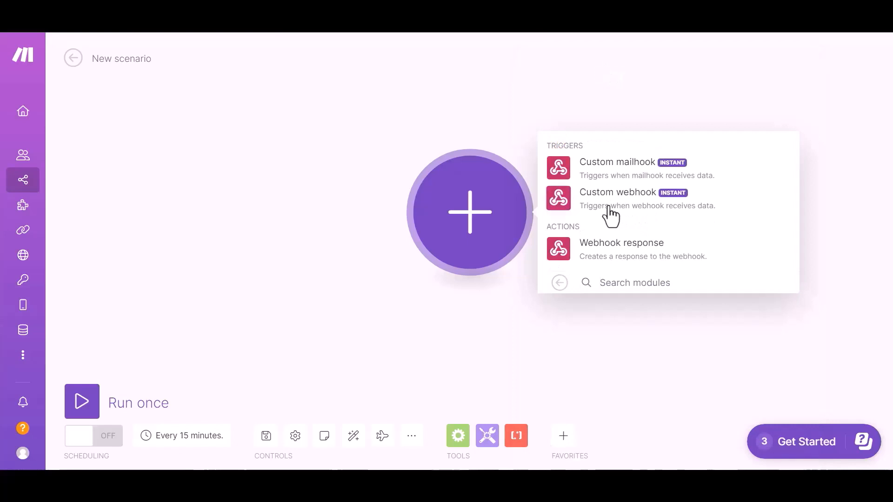
mouse_move(645, 215)
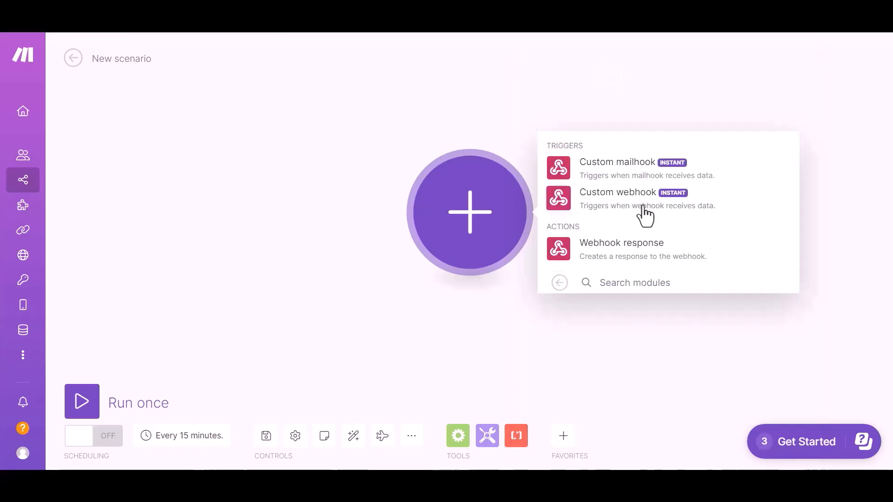
click(617, 192)
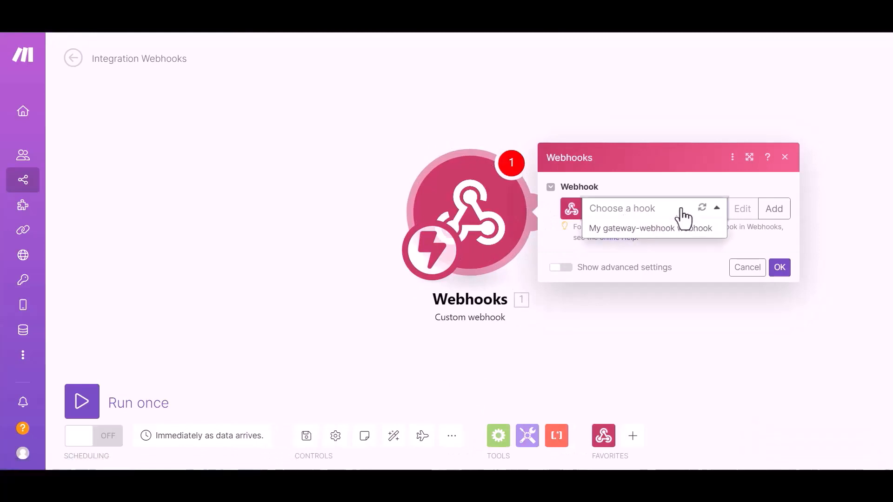
click(631, 228)
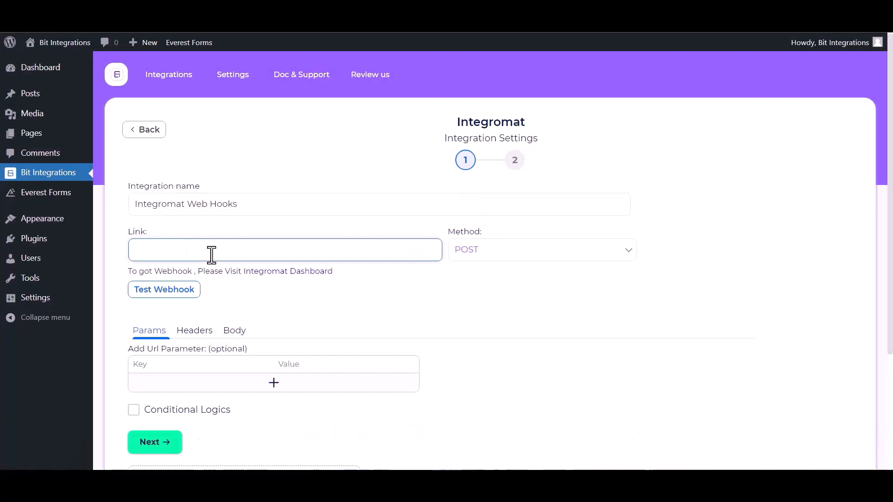
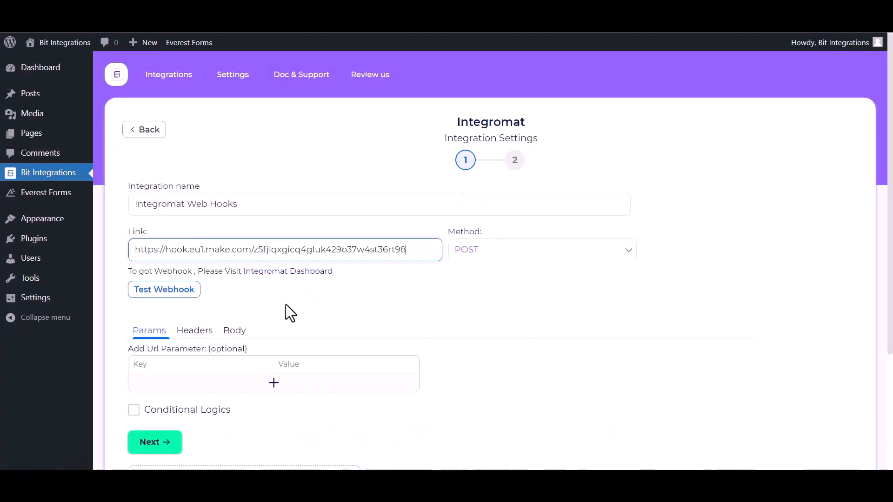
- Set the Integromat link to the hook.eu1.make.com URL, send all data as application/json, and proceed
click(234, 331)
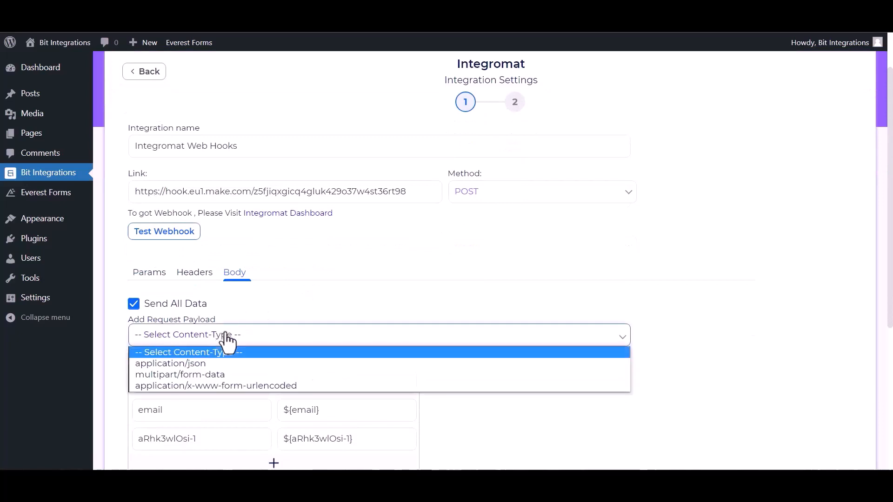
click(170, 363)
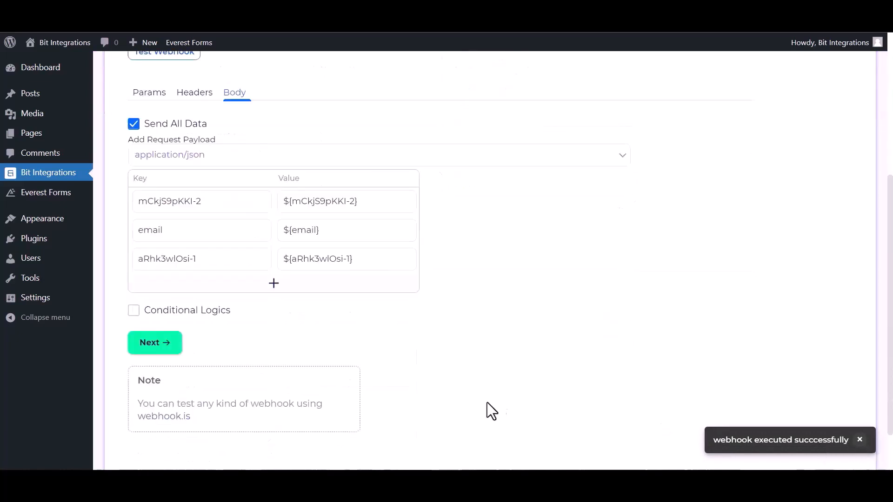
click(154, 342)
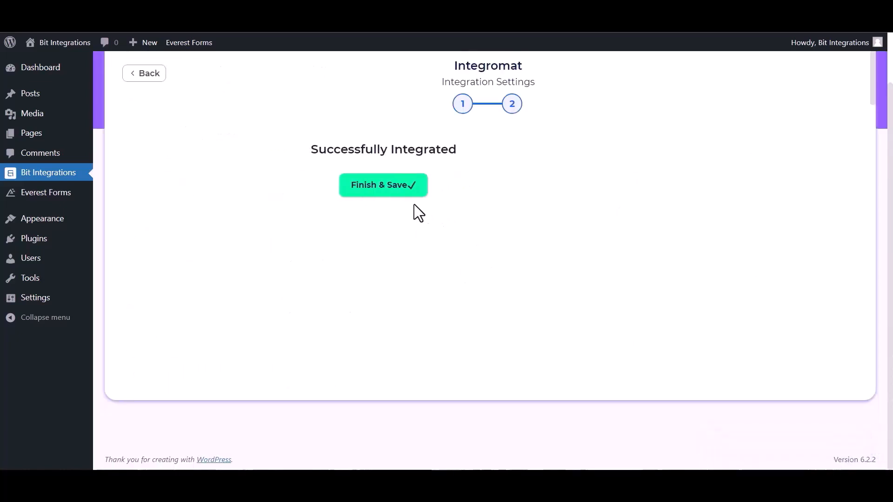
mouse_move(406, 201)
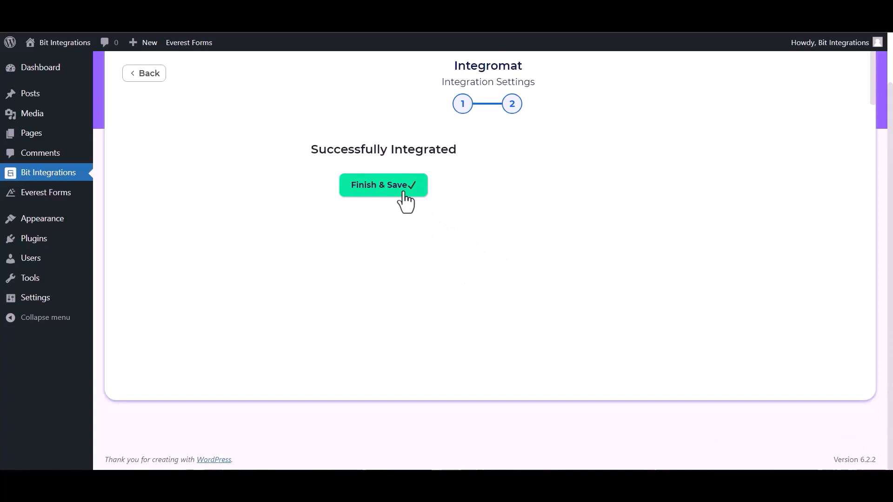
- Save the integration, then add an Airtable Get a Record module after the webhook in Make
click(383, 184)
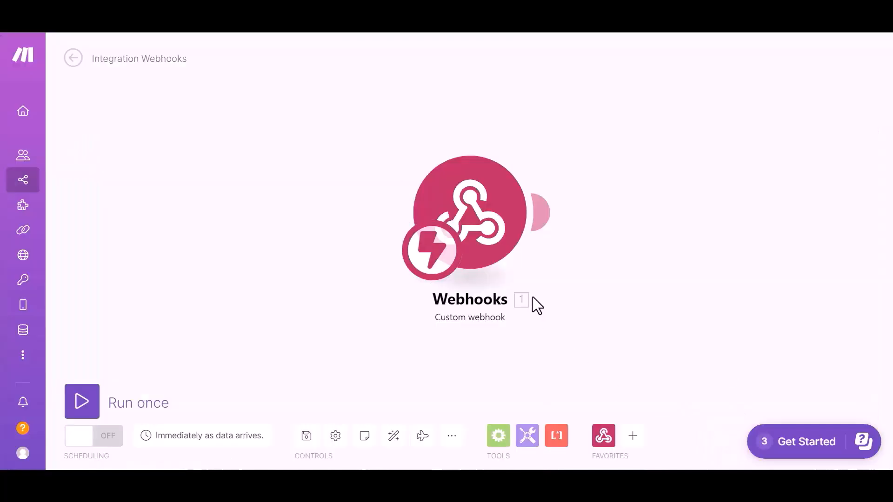
mouse_move(631, 436)
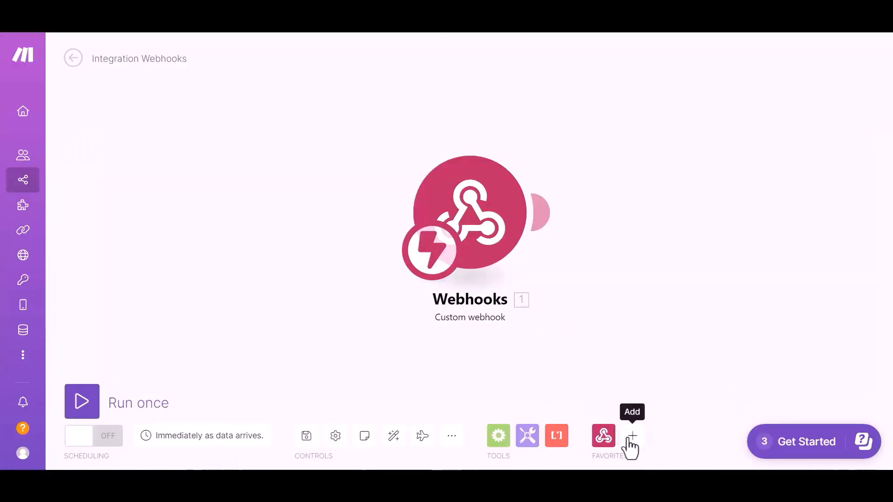
click(630, 438)
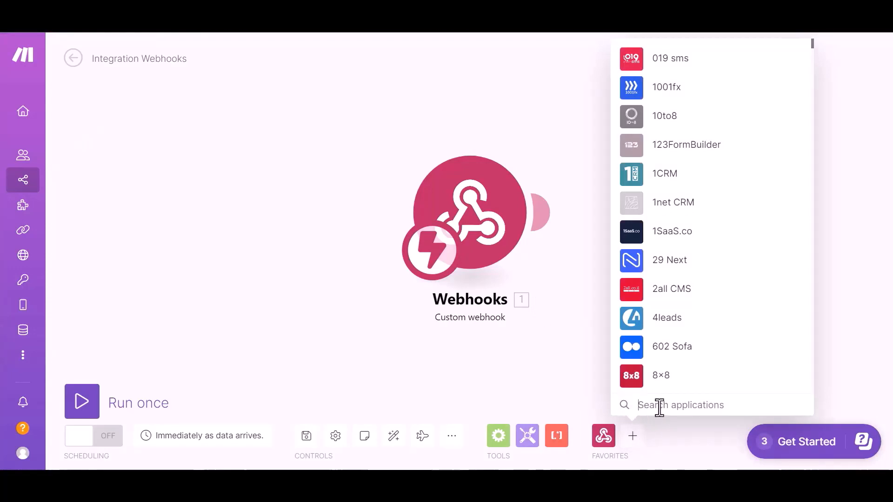
text(airt)
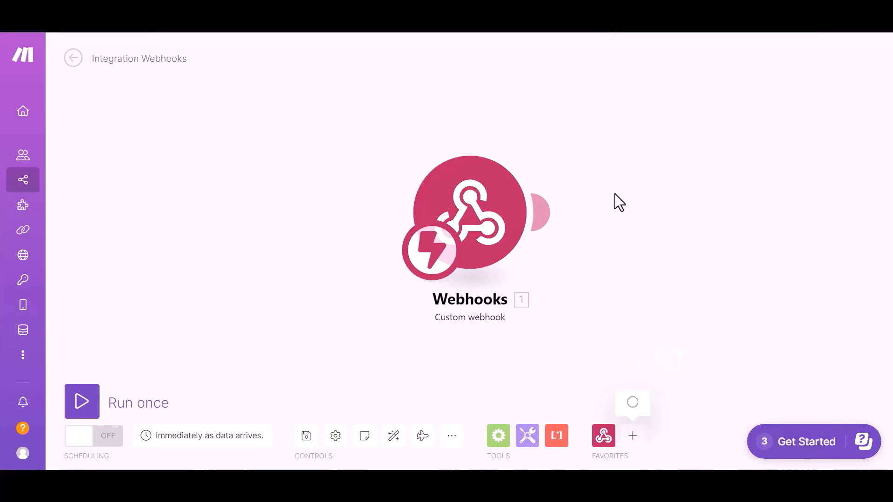
click(632, 435)
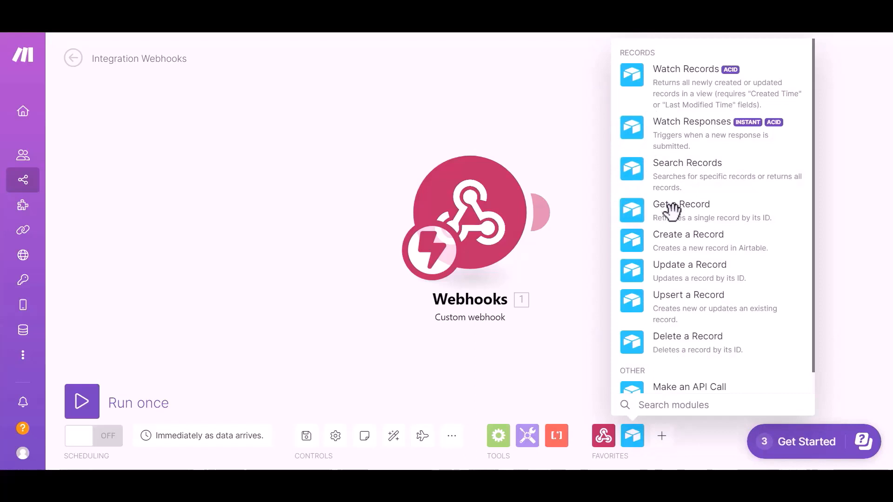
click(681, 203)
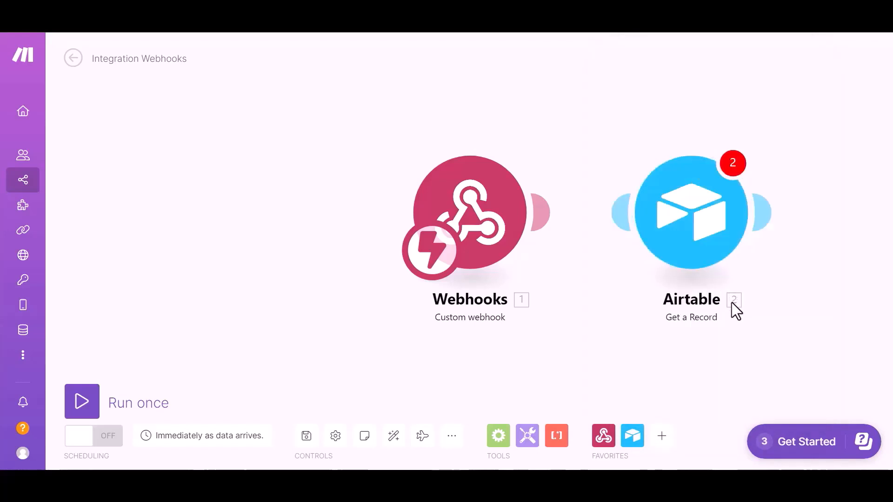
- Configure the Airtable module with base bit integration, Table 1, and Name, Email, Number mapped from webhook data
click(691, 212)
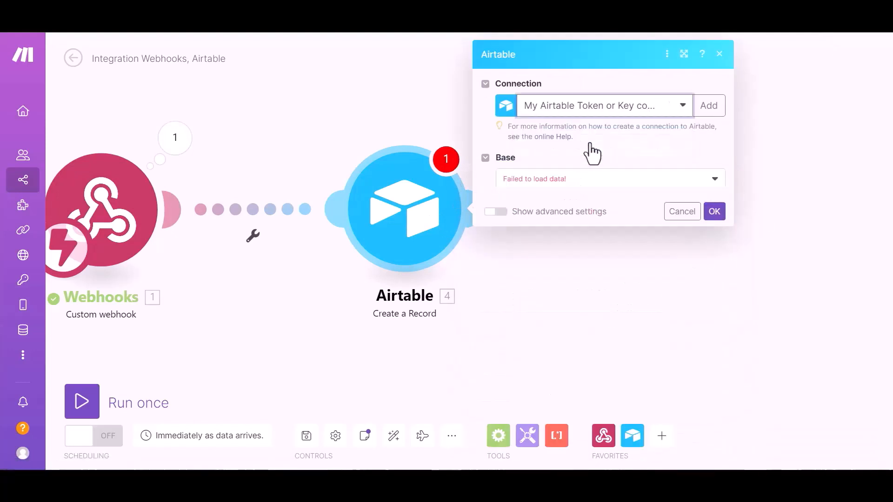
click(606, 178)
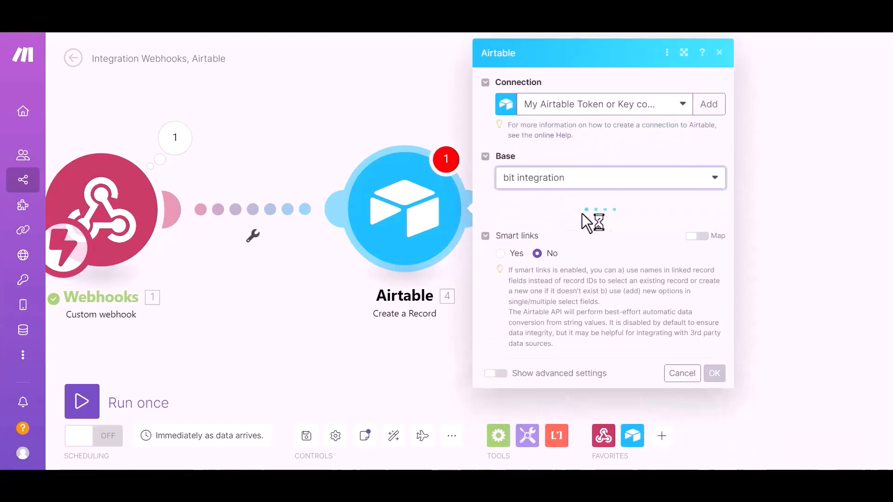
click(609, 178)
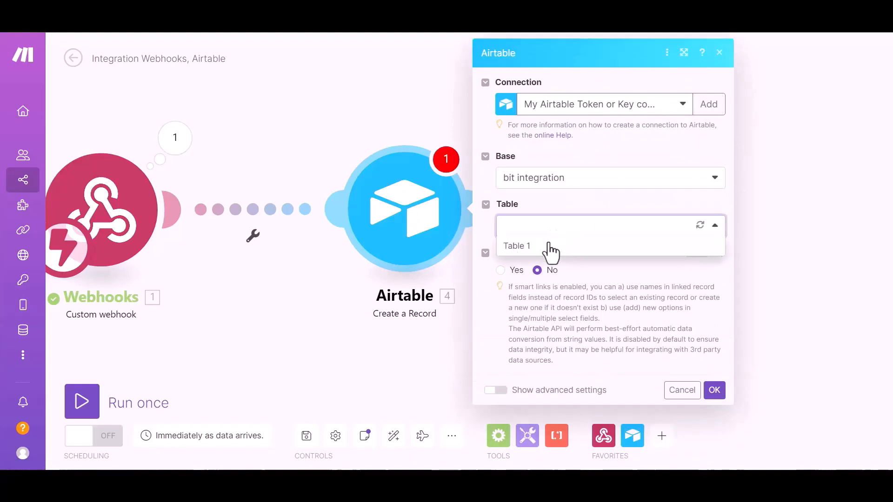
click(516, 245)
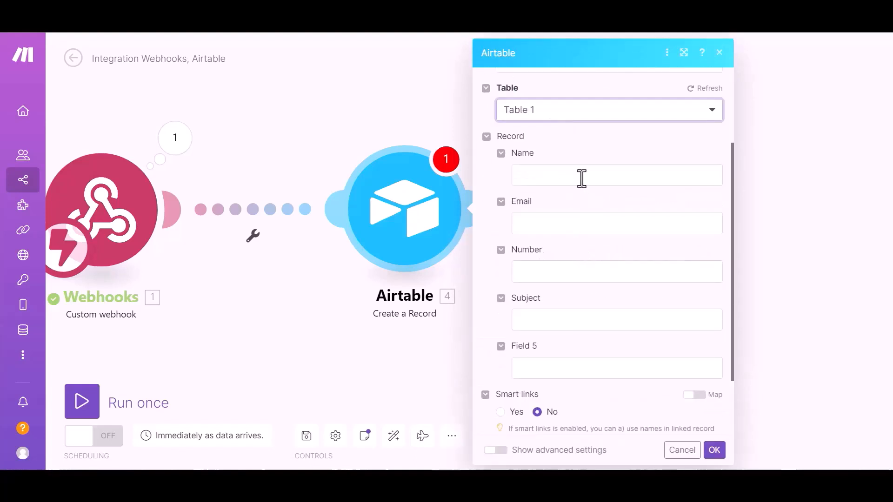
click(615, 222)
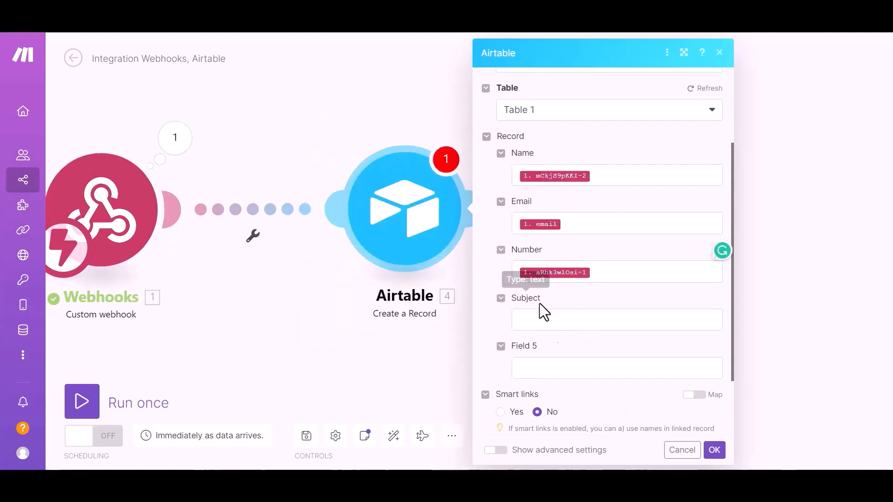
scroll(down, 3)
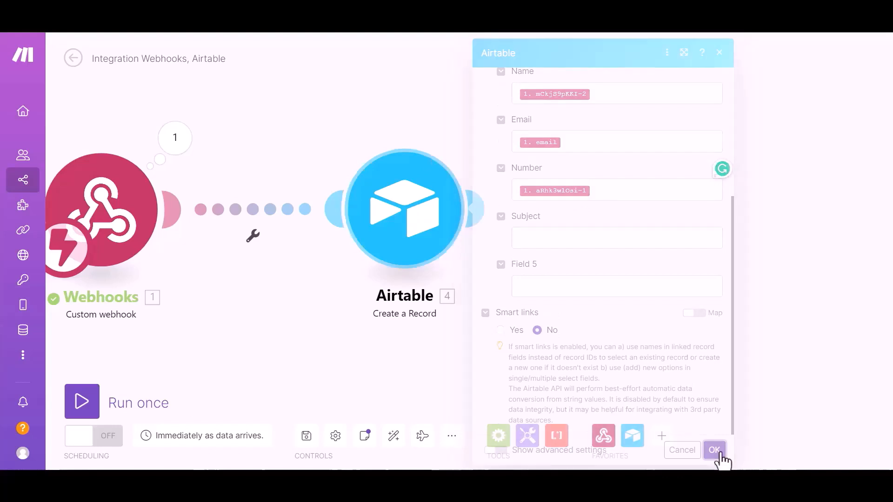
click(714, 450)
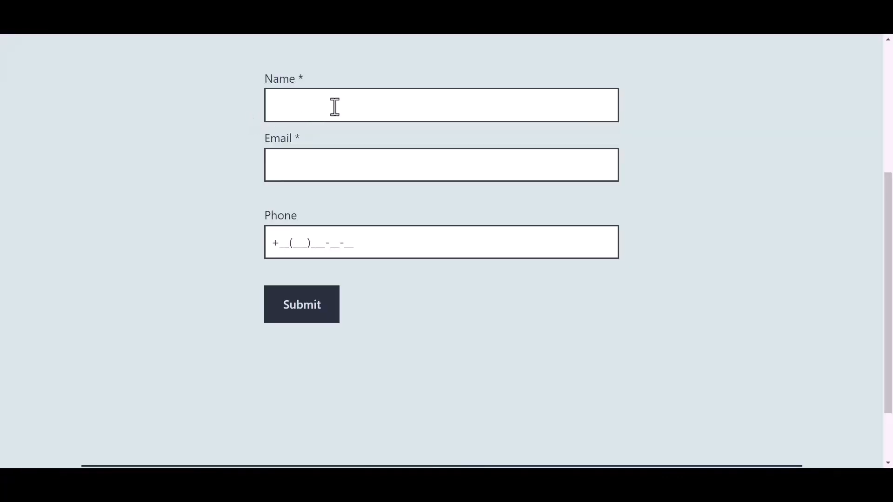
text(B)
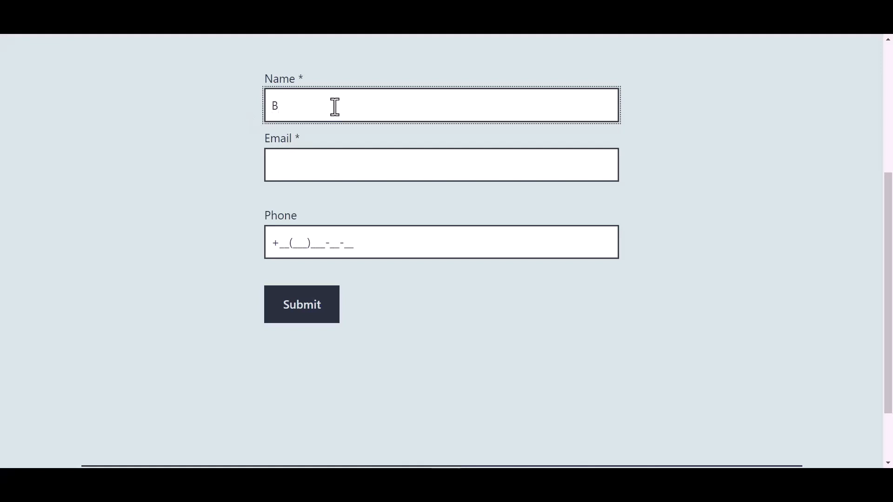
text(it Int)
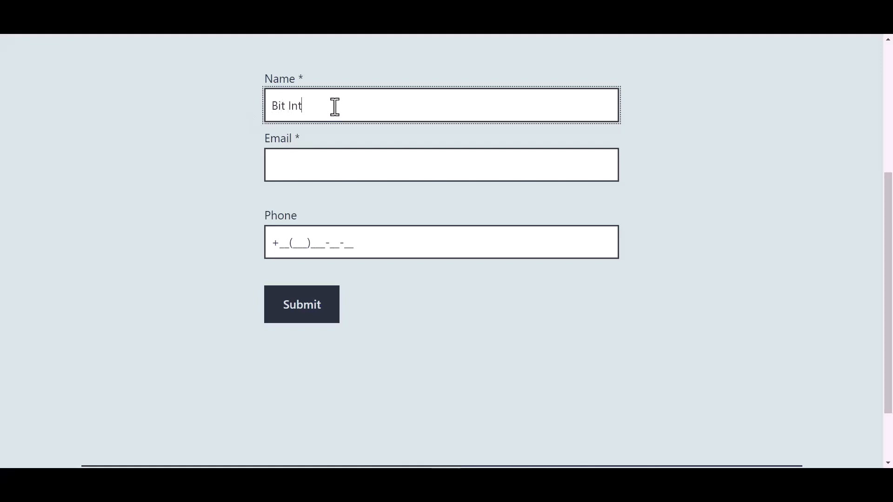
text(egrations)
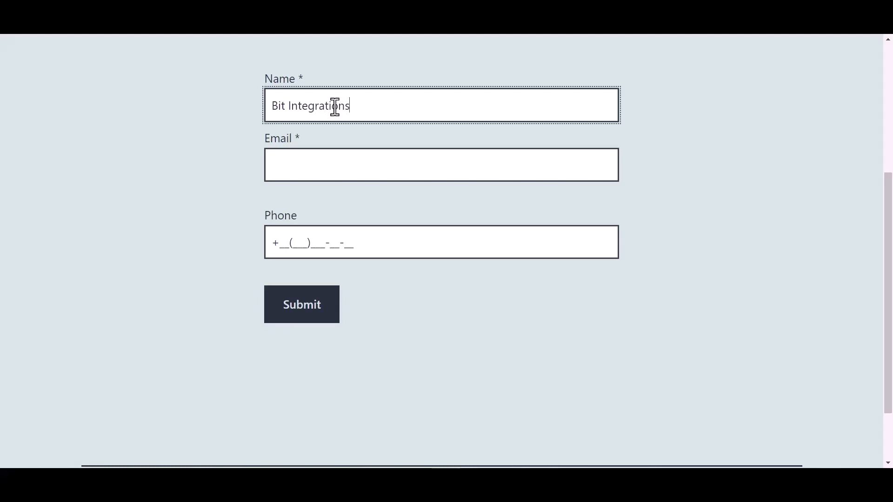
click(440, 164)
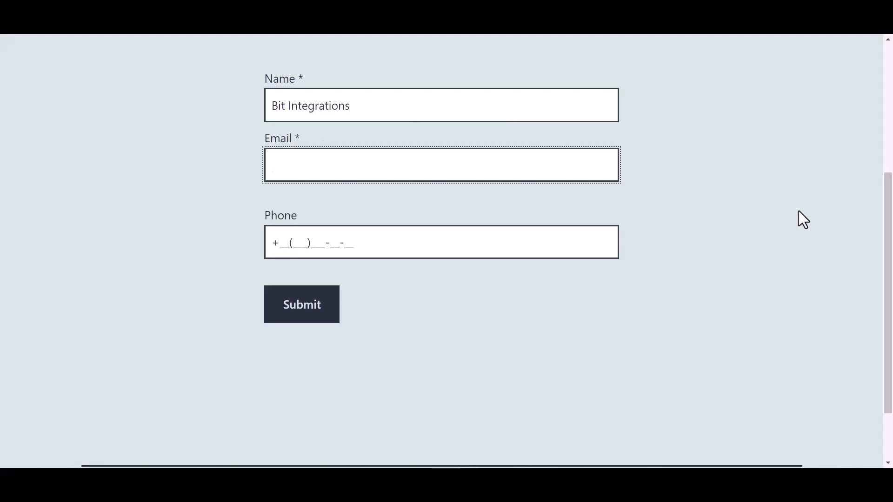
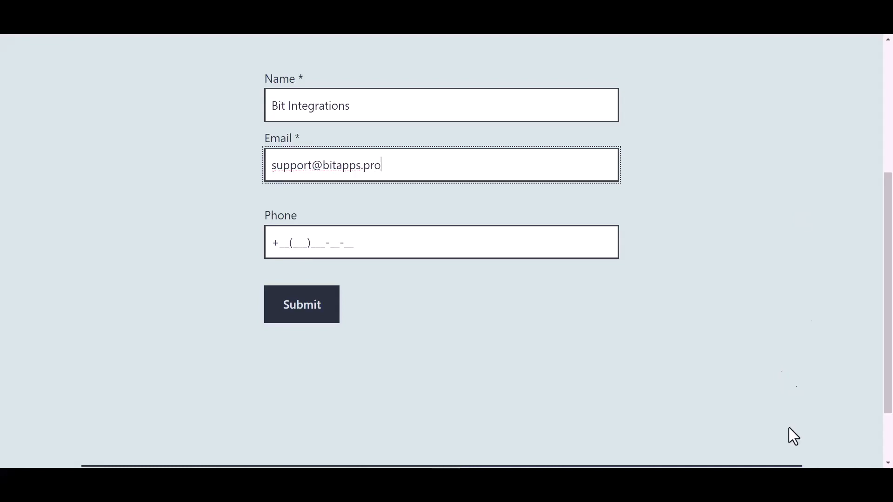
click(441, 242)
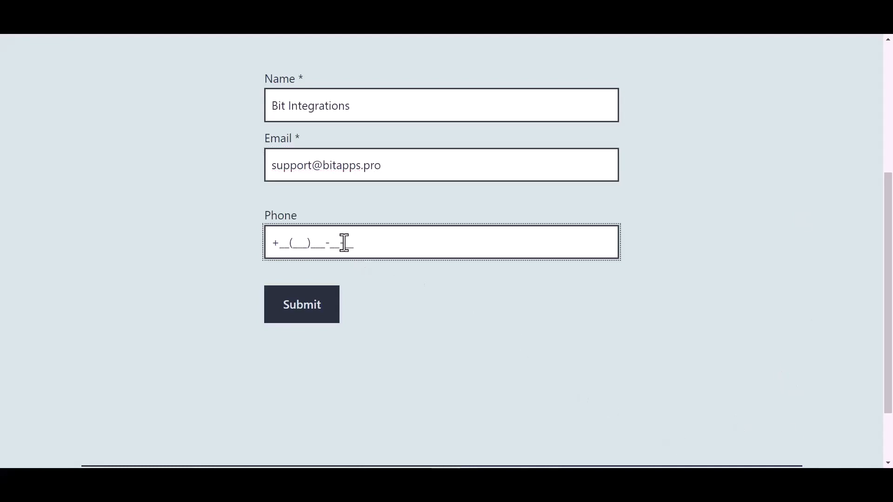
text(44455))
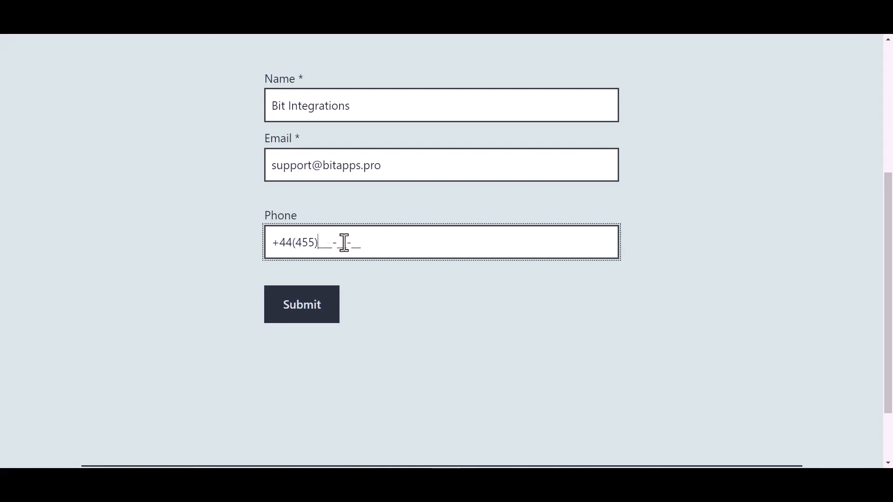
text(566-)
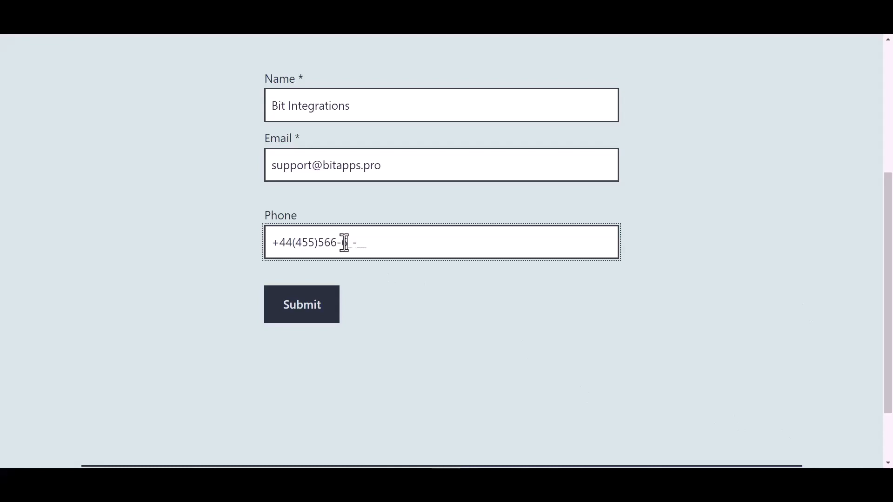
click(301, 304)
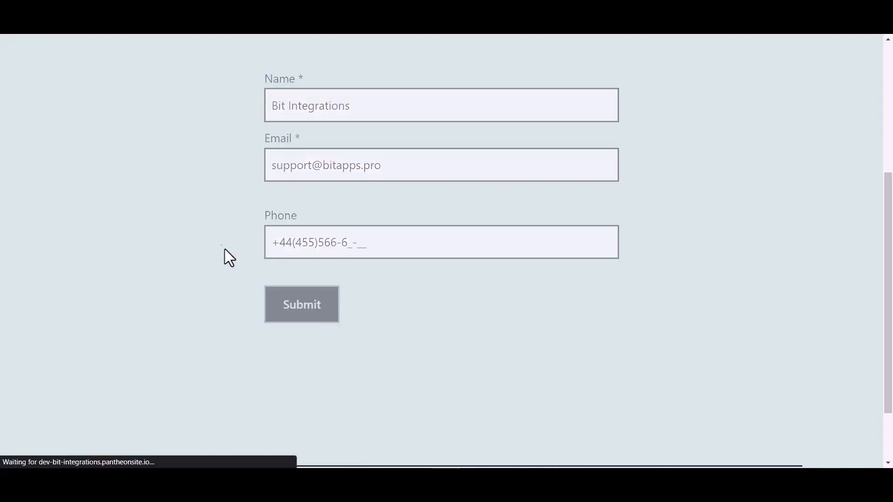
click(302, 304)
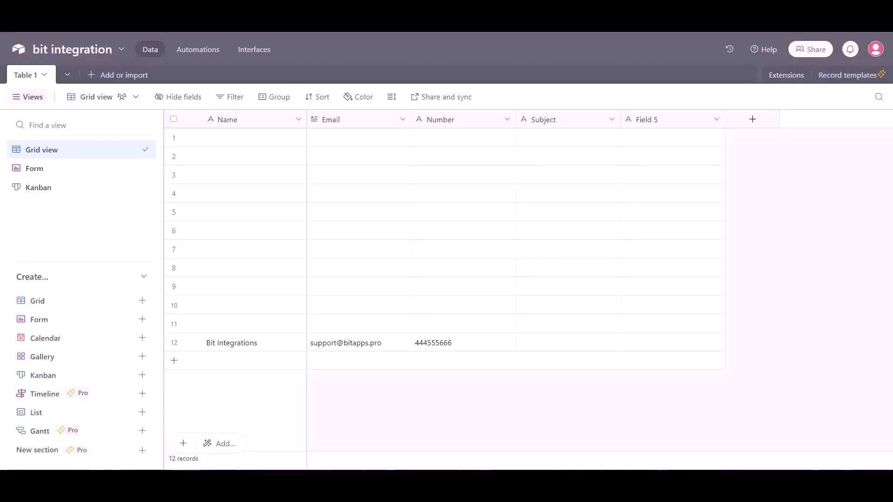
mouse_move(341, 347)
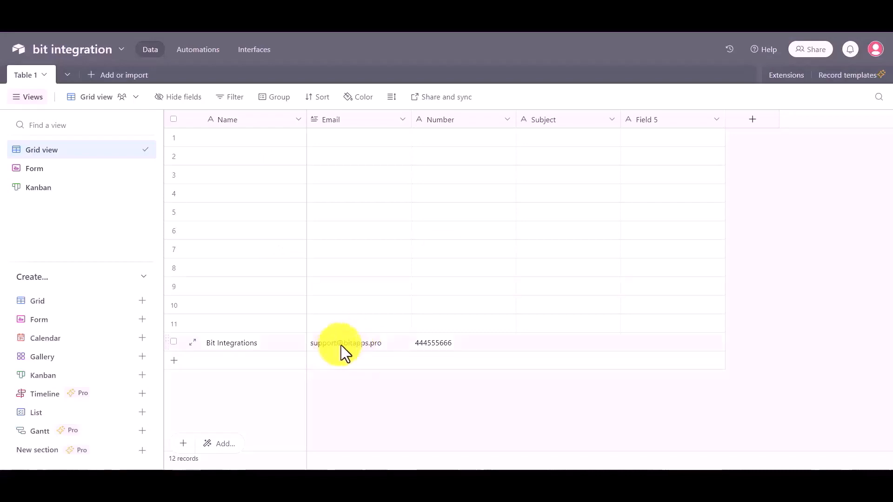
mouse_move(239, 347)
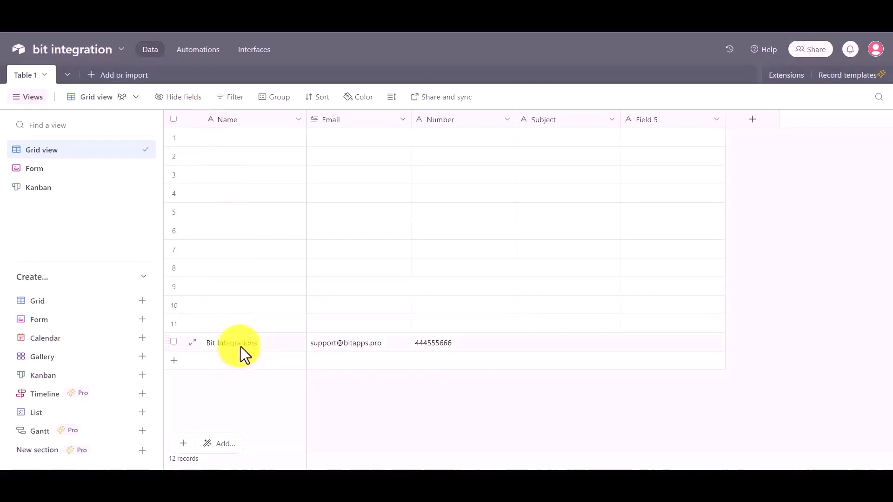